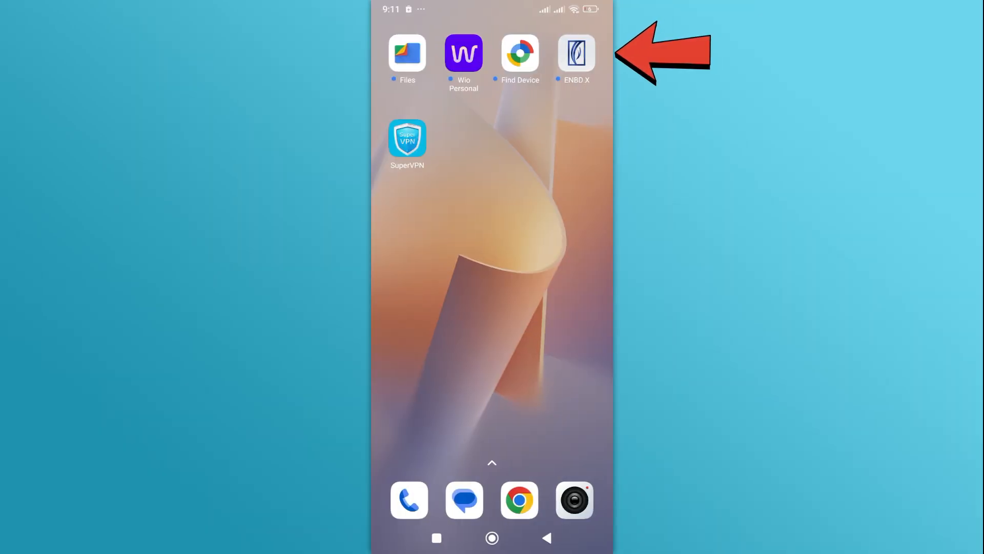
Step: Launch ENBD X from the home screen and reach the empty username/password login page
click(575, 52)
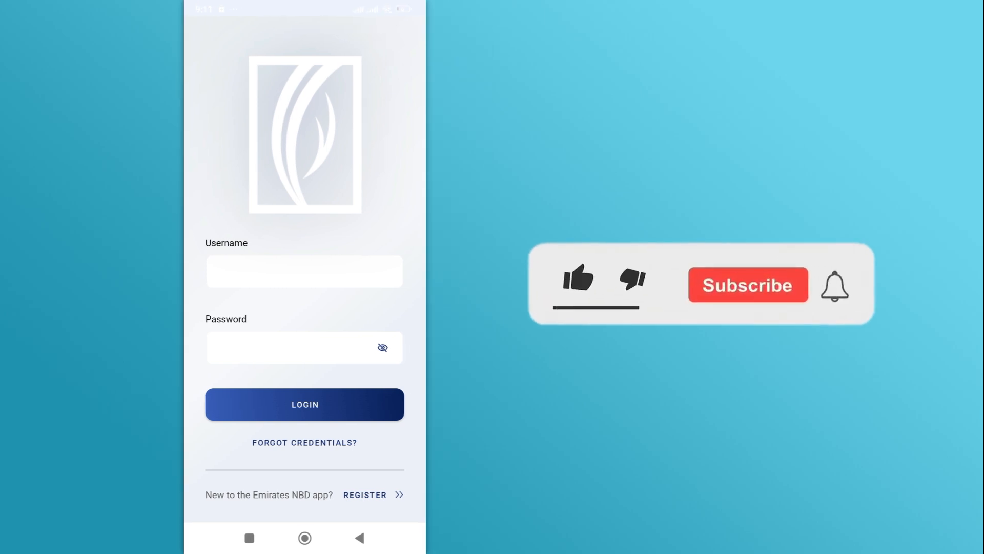
click(575, 279)
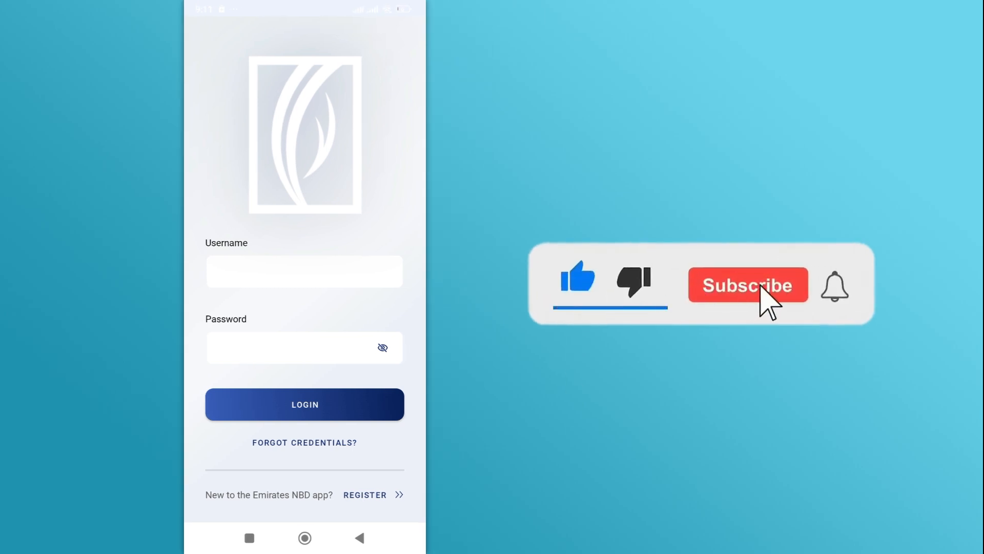
click(746, 284)
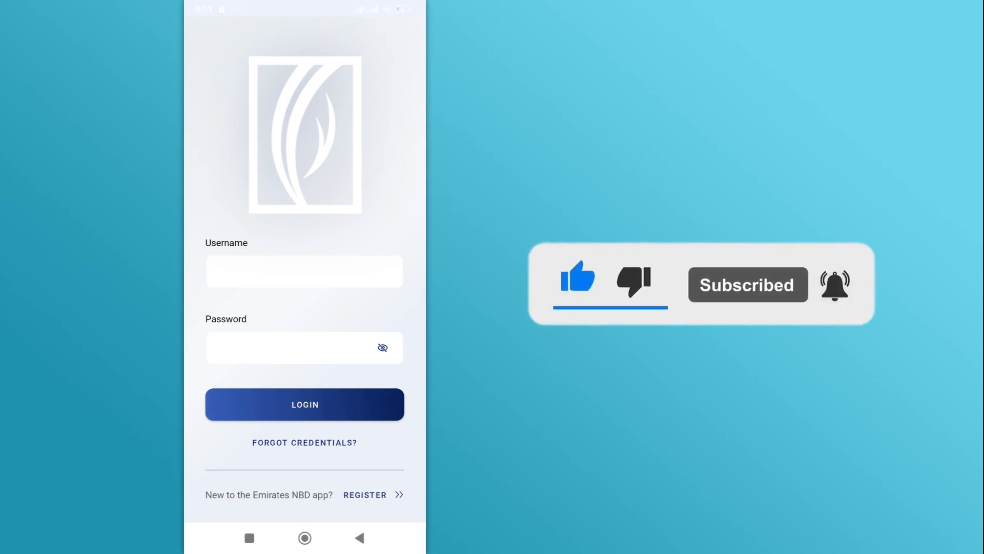